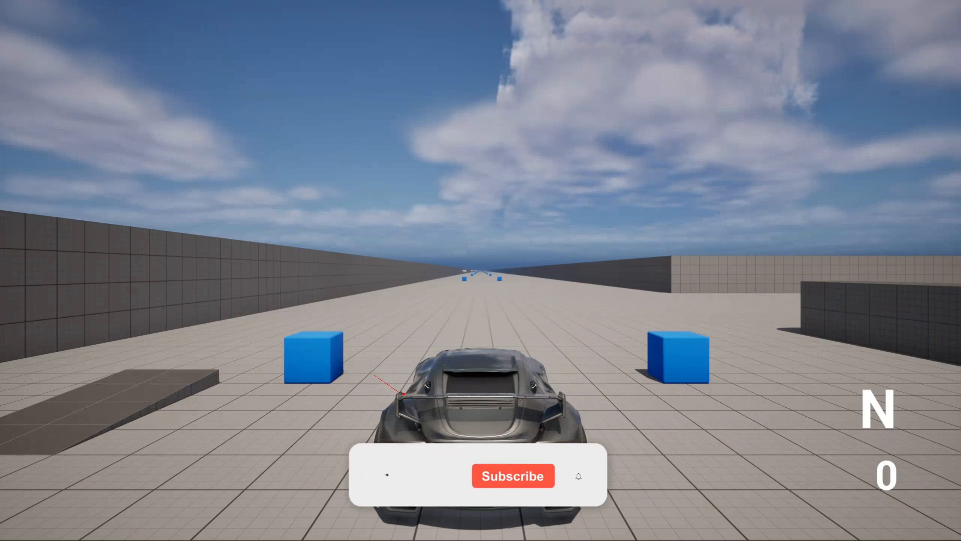
# Stop the driving demo and return to the ThirdPersonMap level editor.
pyautogui.click(387, 474)
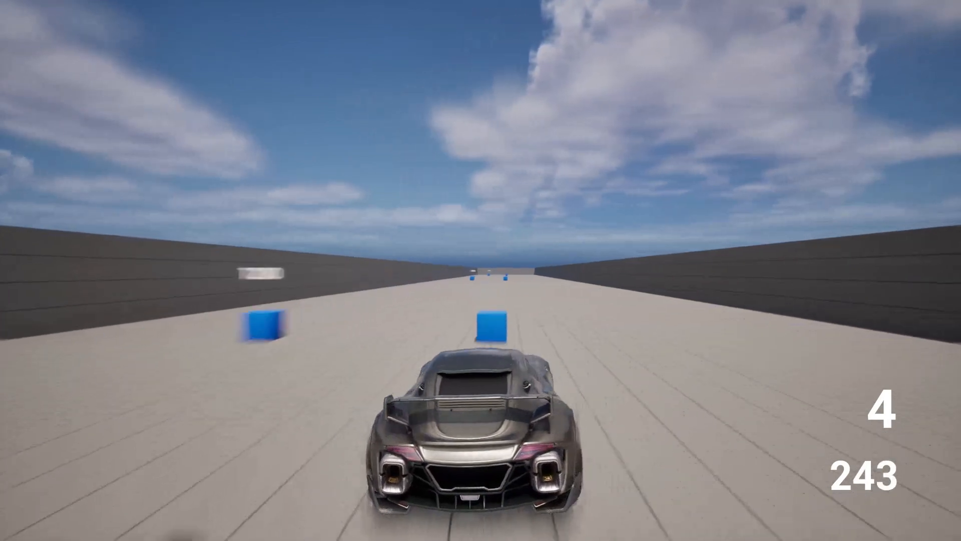
pyautogui.click(193, 28)
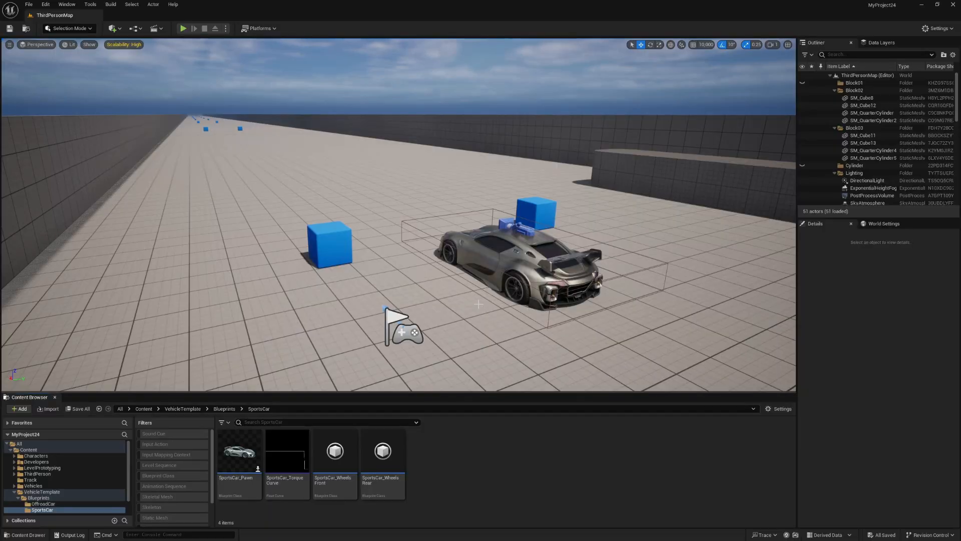
pyautogui.moveTo(504, 319)
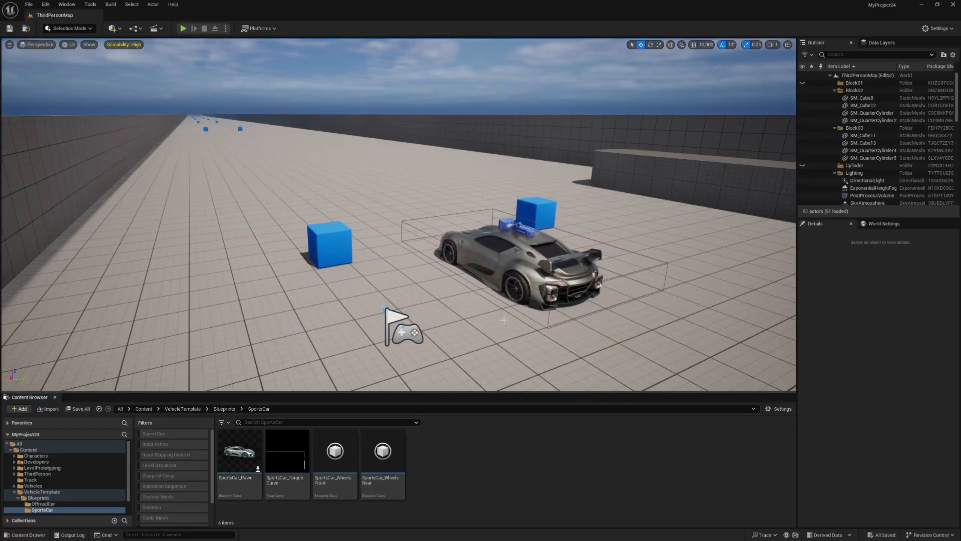
pyautogui.moveTo(369, 391)
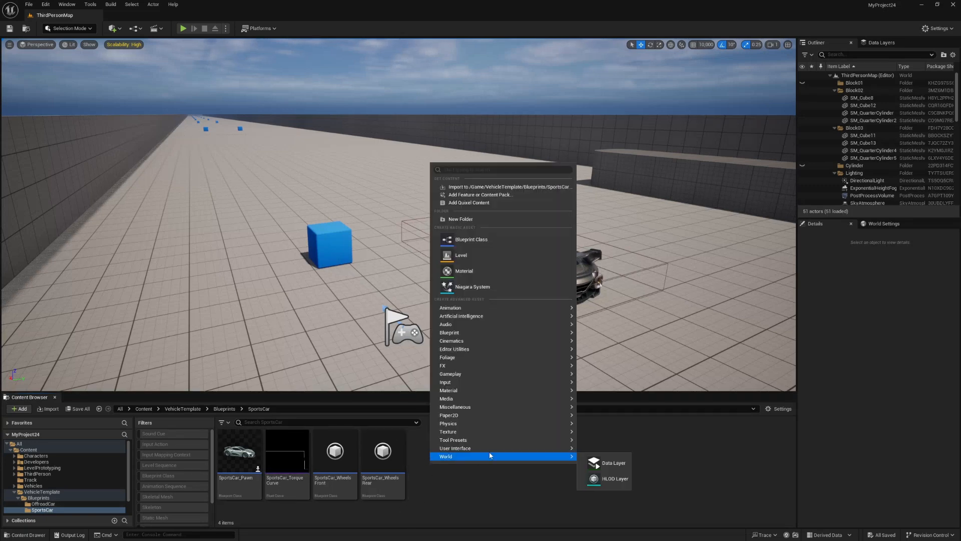
pyautogui.moveTo(454, 447)
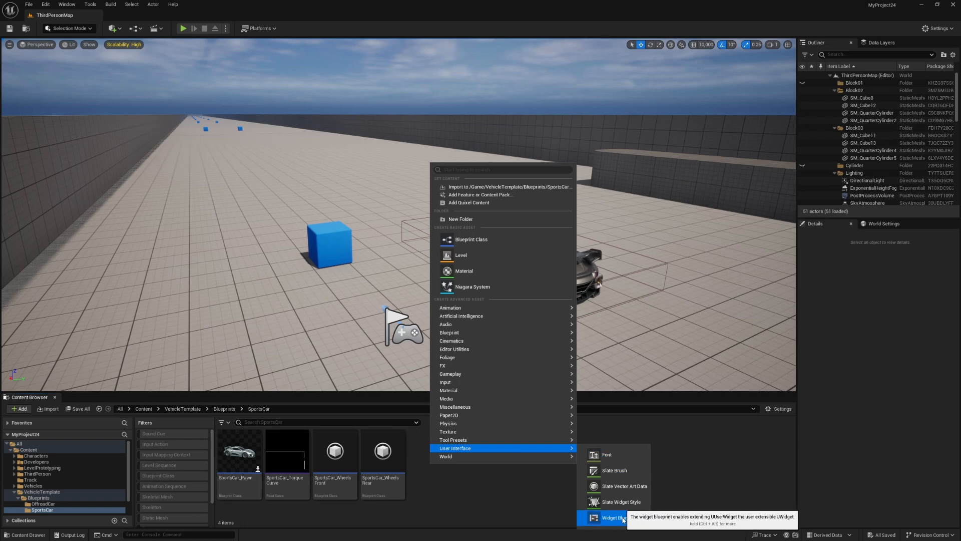
# Create a User Widget blueprint named WBP_Vehicle in the SportsCar blueprints folder.
pyautogui.click(613, 518)
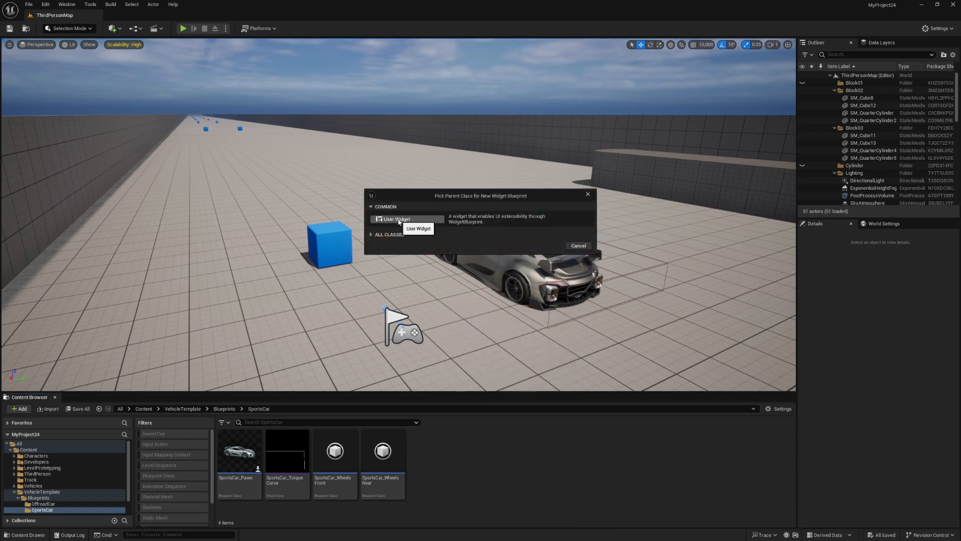
pyautogui.click(397, 219)
pyautogui.write('WBP_Vehicle')
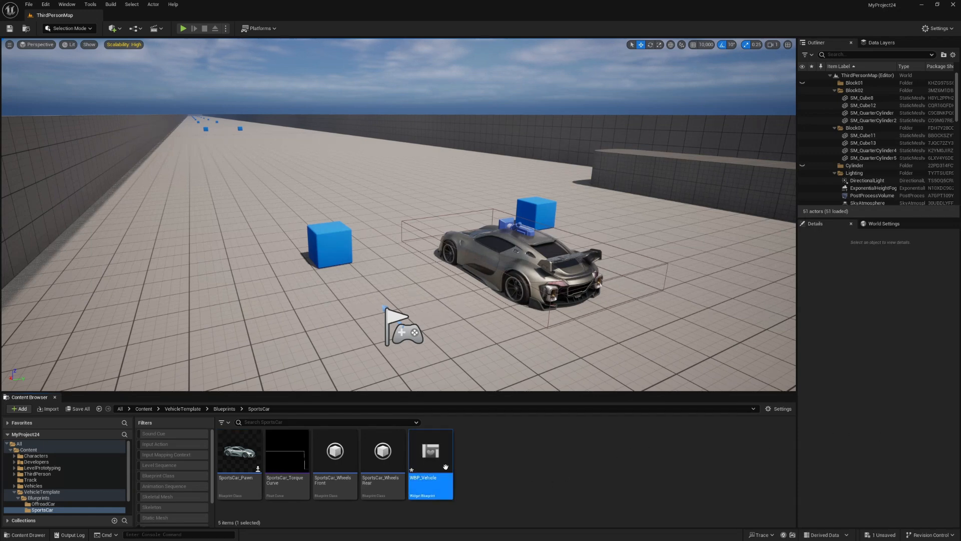
# Add a canvas with text labels anchored bottom-right at font size 60 in WBP_Vehicle.
pyautogui.doubleClick(429, 450)
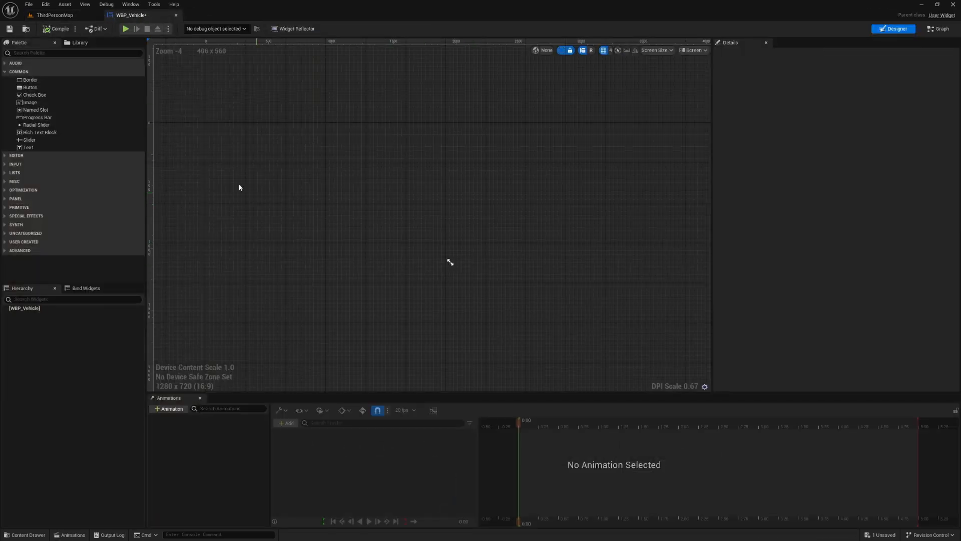
pyautogui.write('canv')
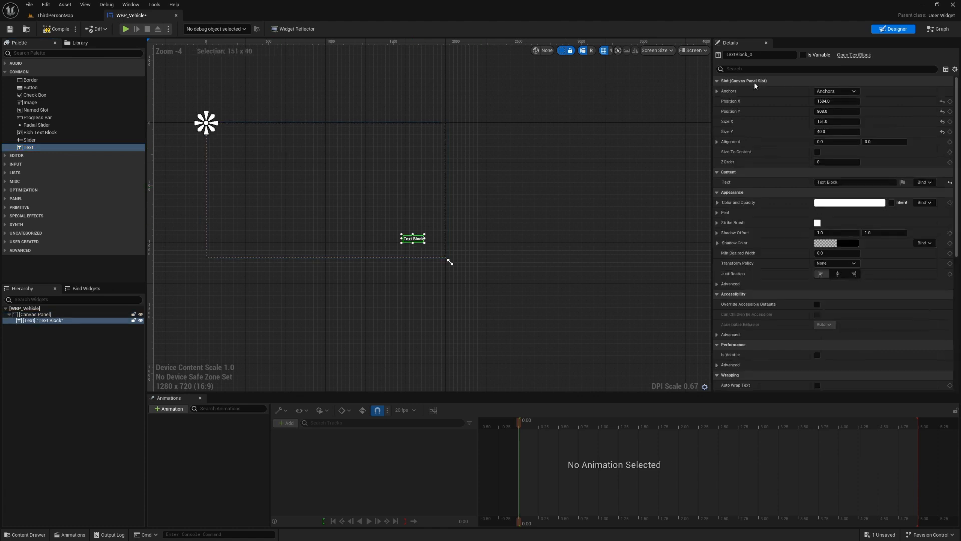
pyautogui.click(854, 91)
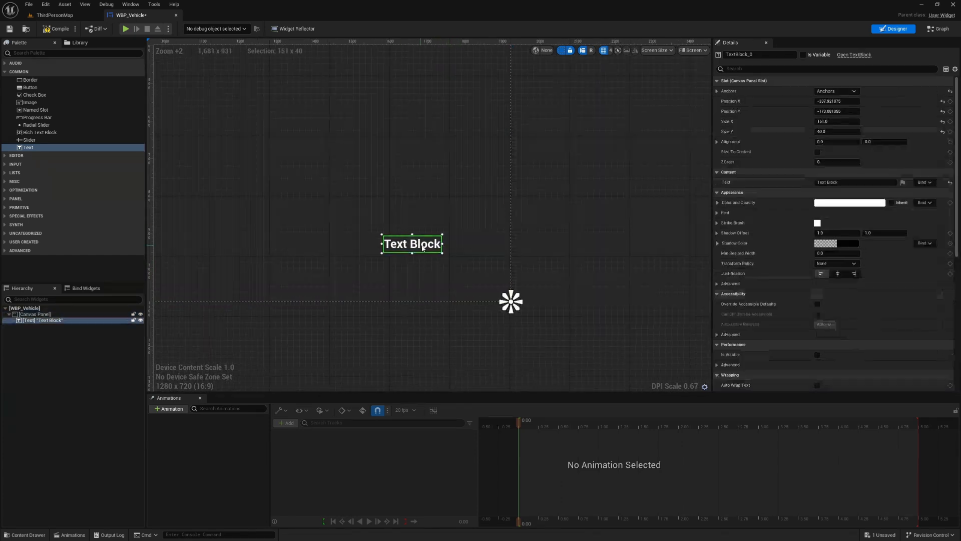
pyautogui.click(717, 213)
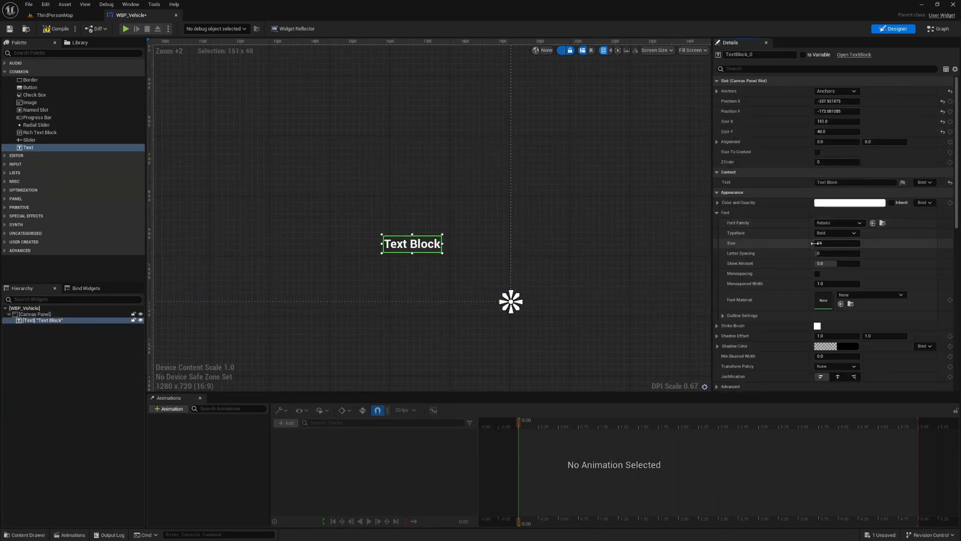
pyautogui.click(838, 242)
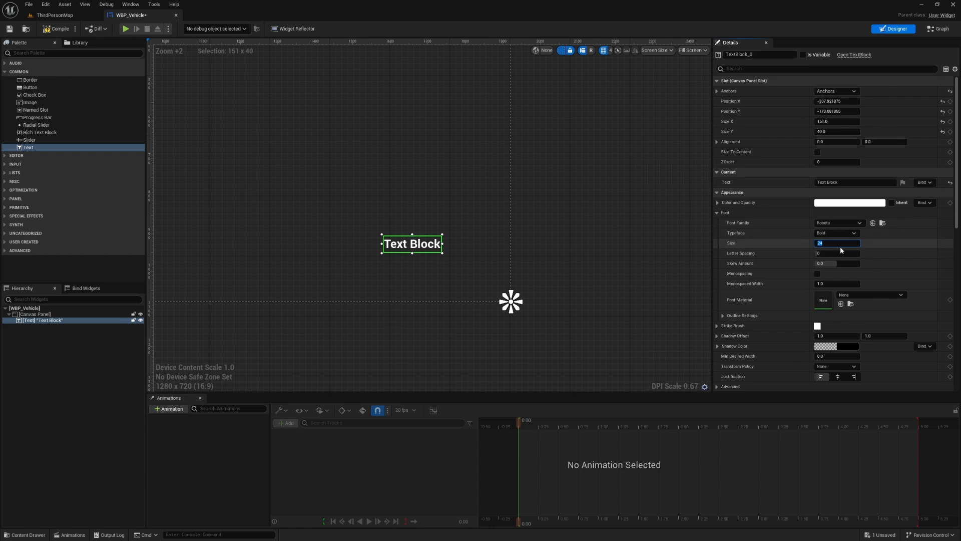
pyautogui.write('60')
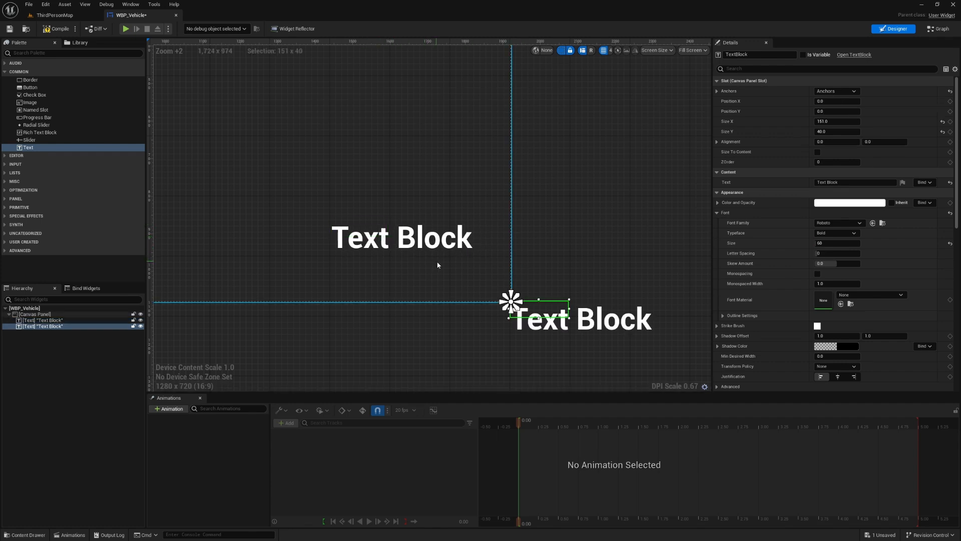
# Drag the two text labels into a stacked pair near the bottom-right corner.
pyautogui.moveTo(512, 300); pyautogui.dragTo(361, 260)
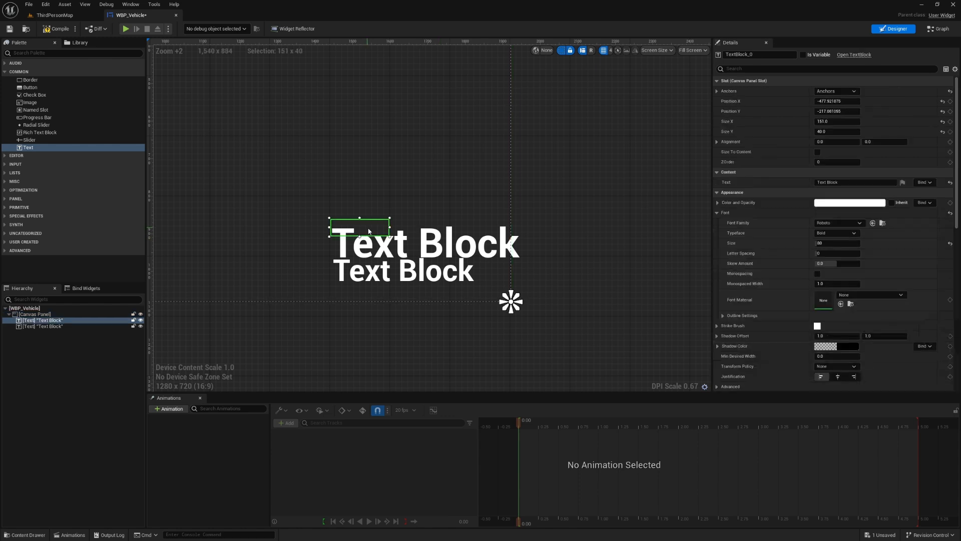
pyautogui.moveTo(359, 228); pyautogui.dragTo(316, 210)
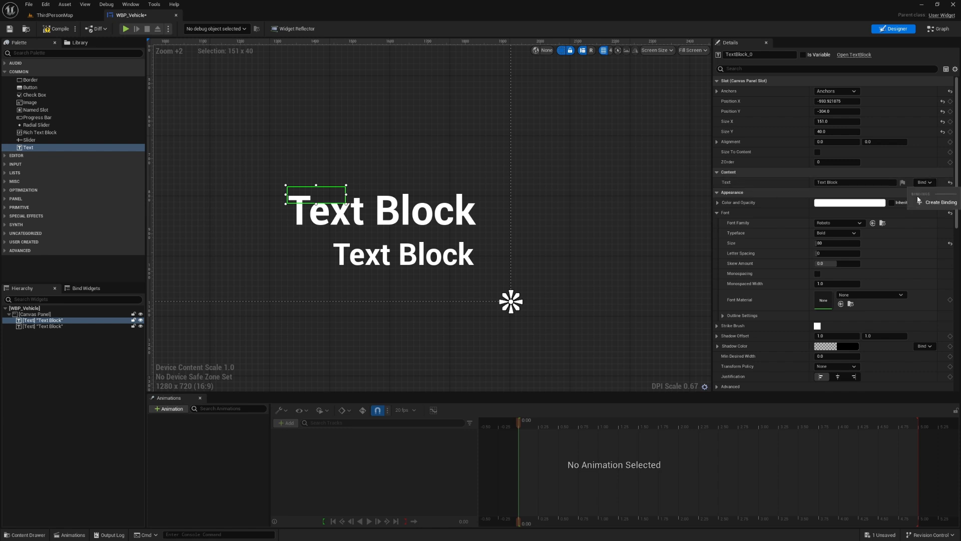
# Create a text binding that gets the player pawn and casts it to SportsCar_Pawn.
pyautogui.click(937, 29)
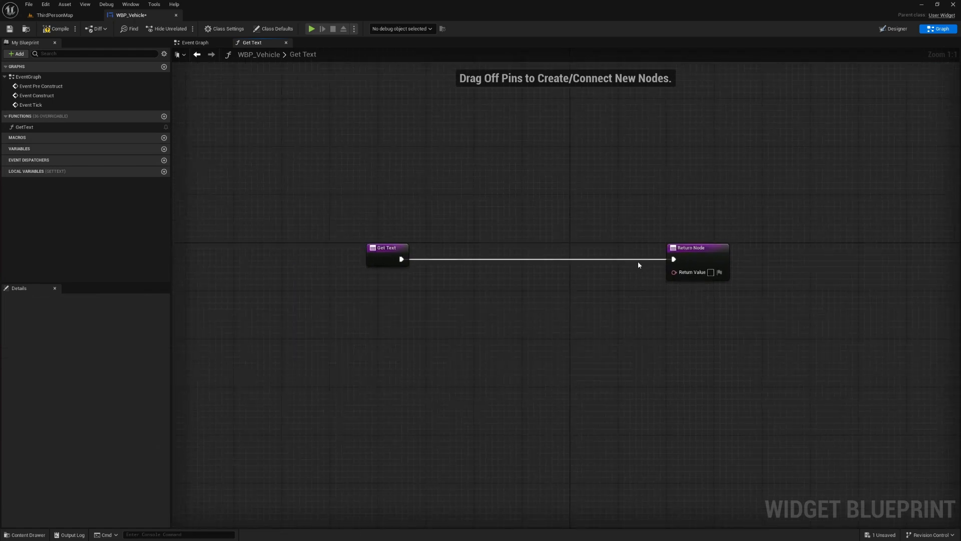
pyautogui.moveTo(333, 296)
pyautogui.write('get player pawn')
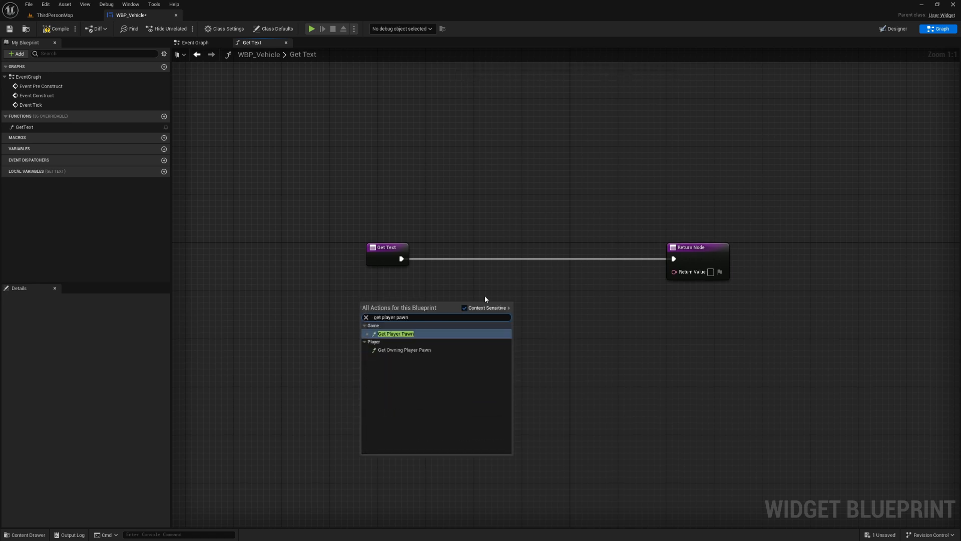
pyautogui.click(395, 333)
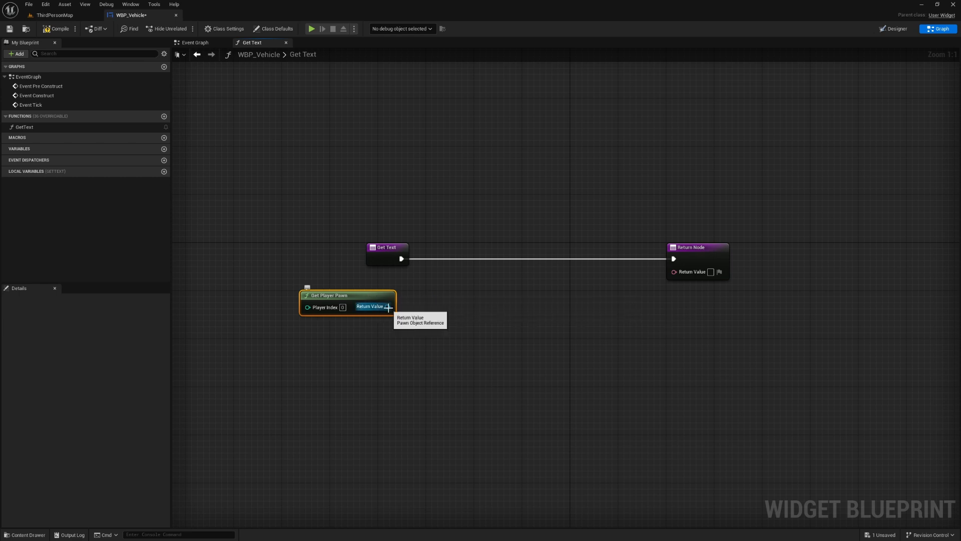
pyautogui.moveTo(386, 306); pyautogui.dragTo(435, 285)
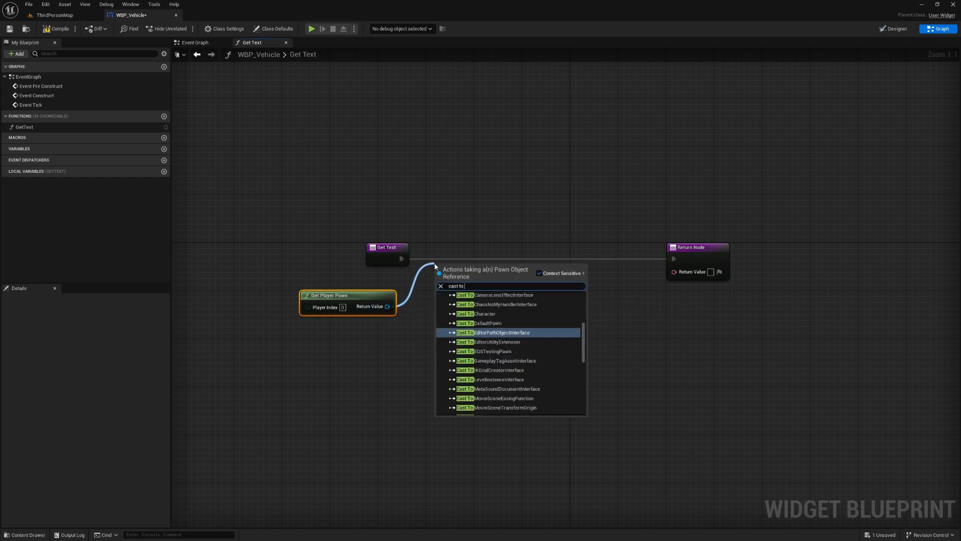
pyautogui.write('sport')
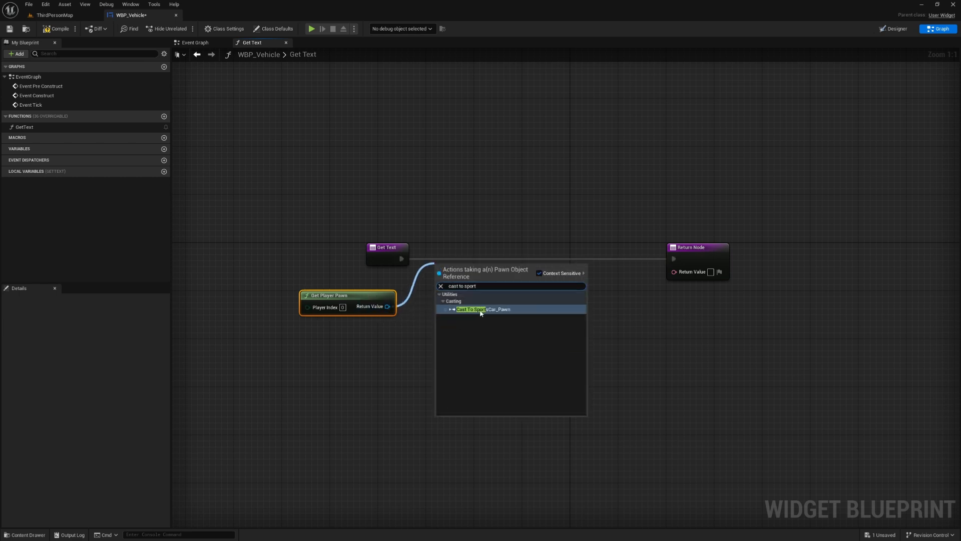
pyautogui.click(472, 309)
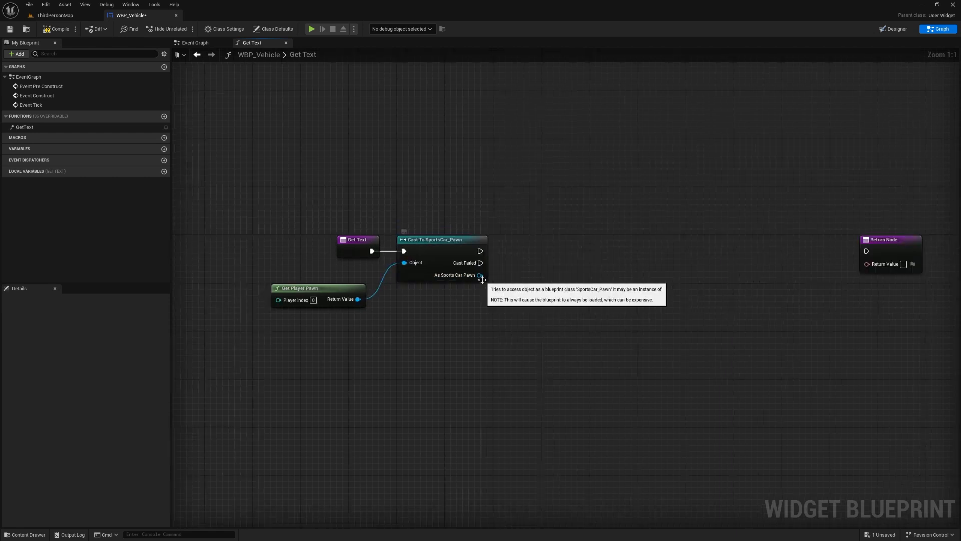
pyautogui.moveTo(356, 332)
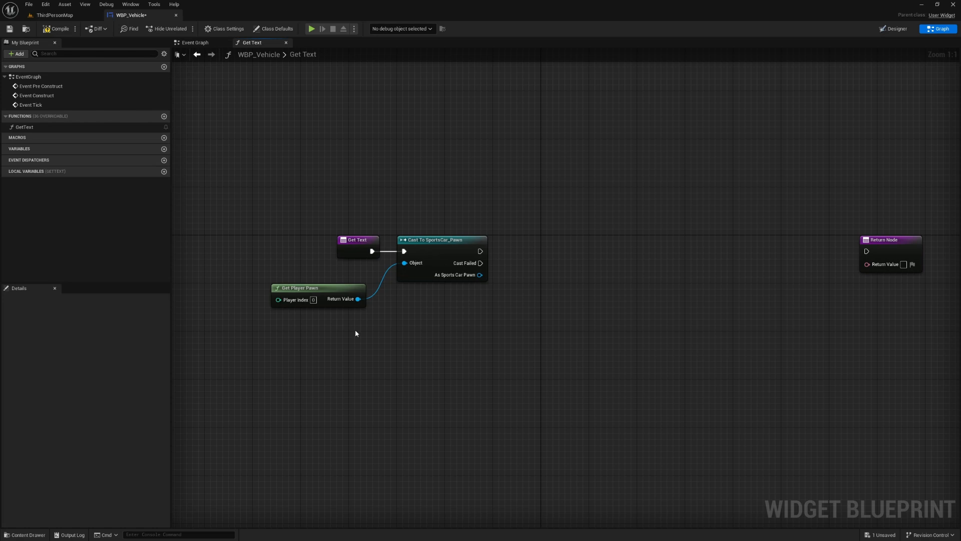
# Read the car's current gear from the cast and clamp it to a range.
pyautogui.moveTo(480, 275); pyautogui.dragTo(573, 300)
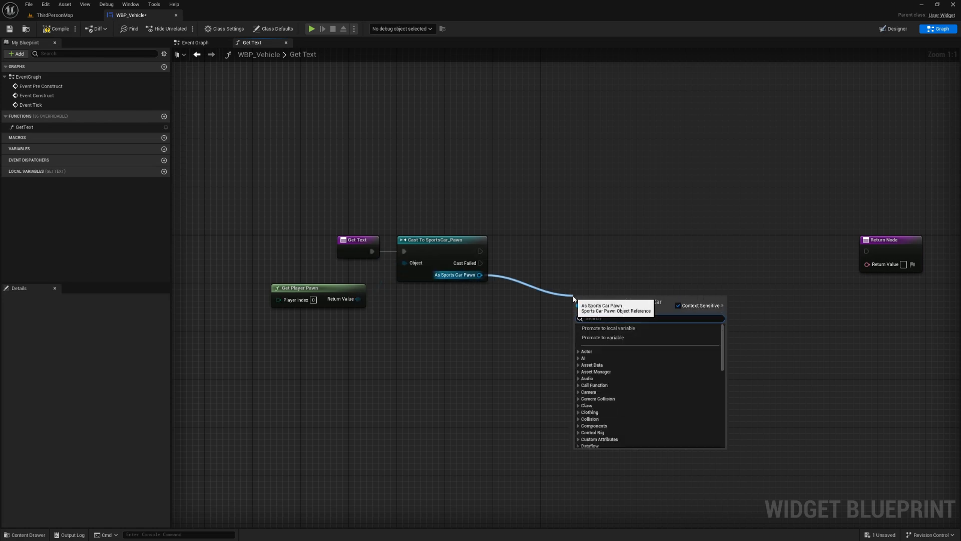
pyautogui.write('get current')
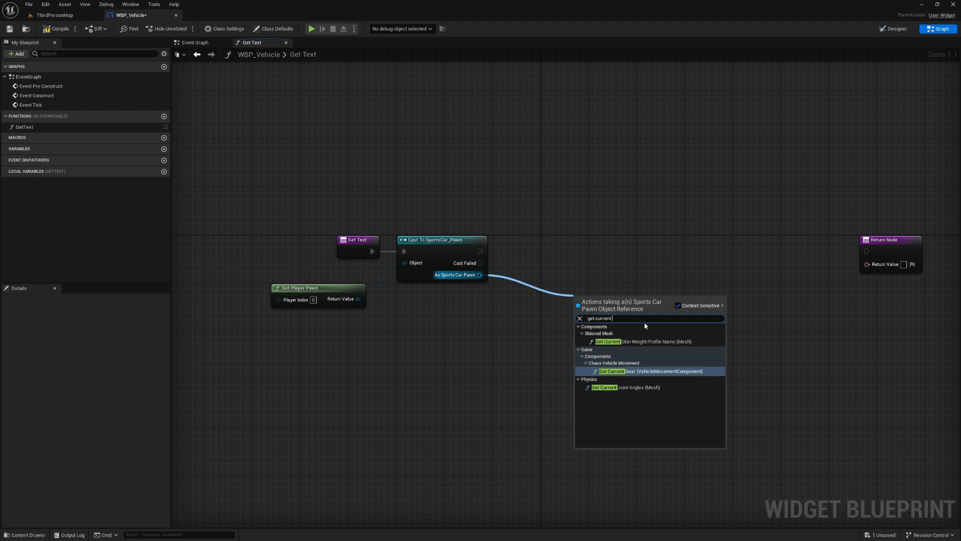
pyautogui.moveTo(674, 370)
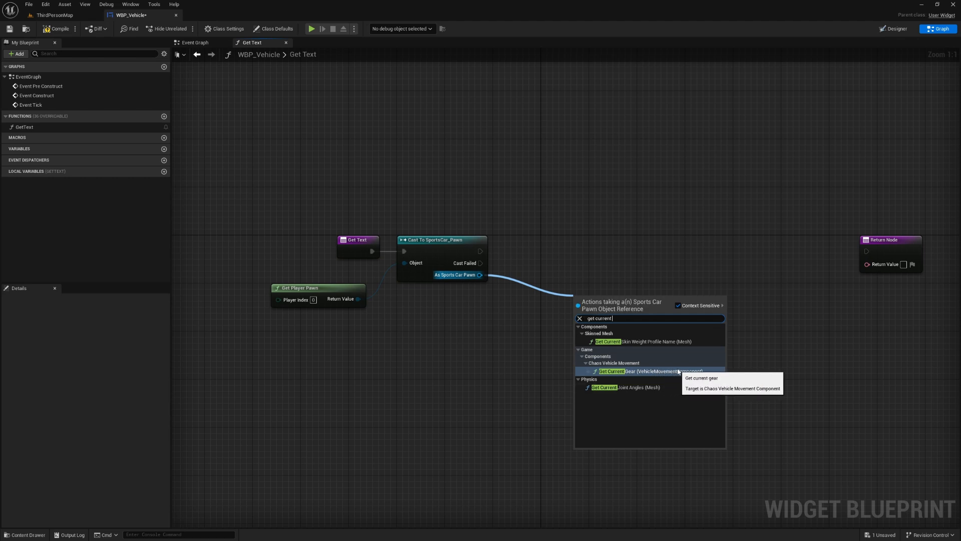
pyautogui.click(611, 371)
pyautogui.write('clamp')
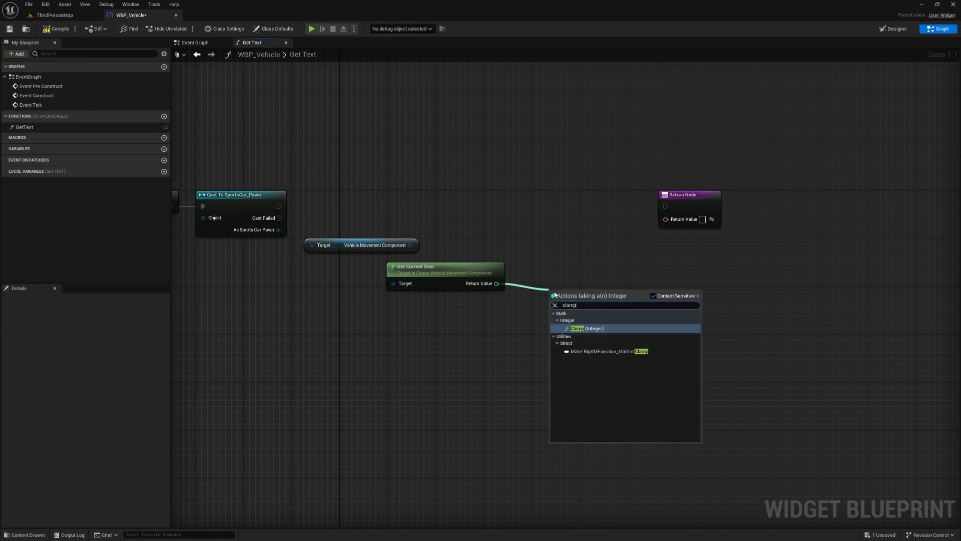
pyautogui.click(586, 328)
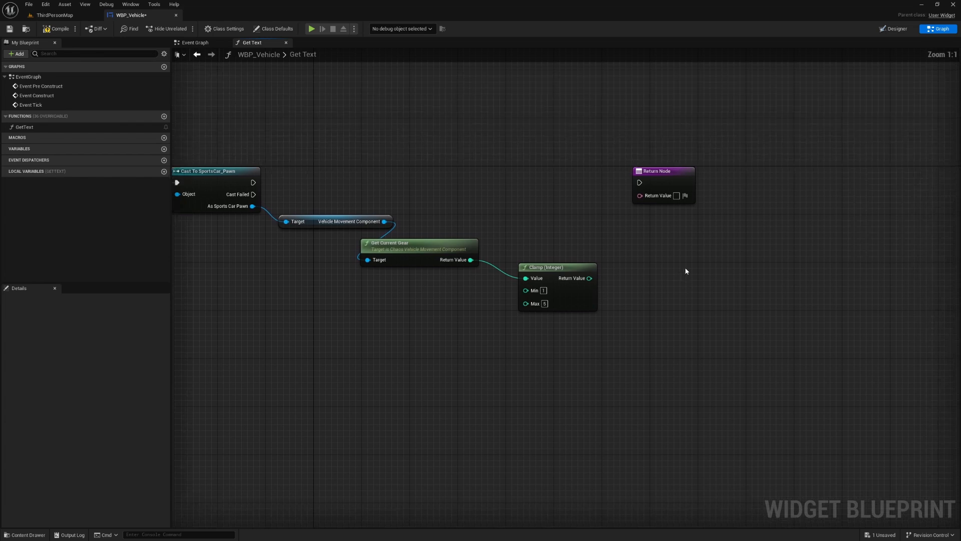
pyautogui.moveTo(810, 328)
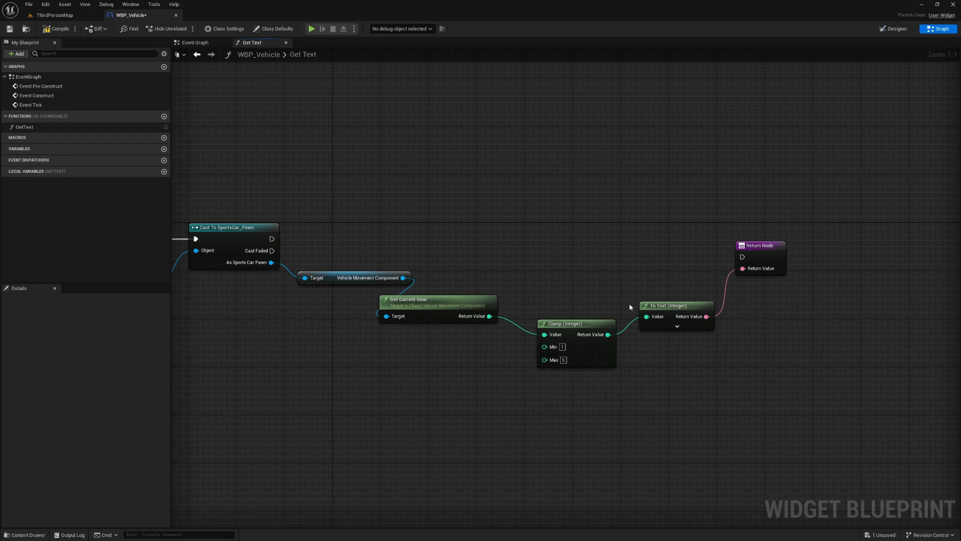
# Adjust the return node settings and wire the clamped gear toward the returned text.
pyautogui.click(760, 245)
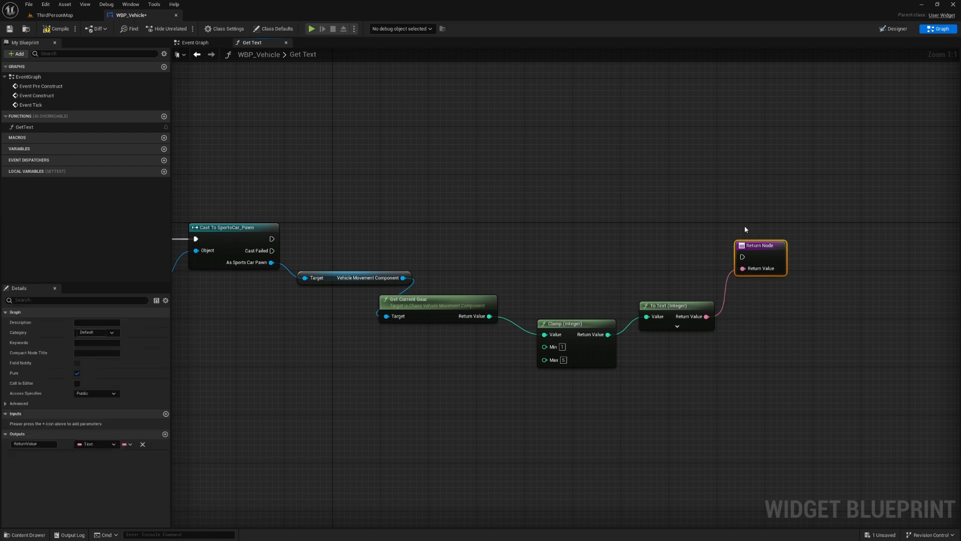
pyautogui.click(77, 374)
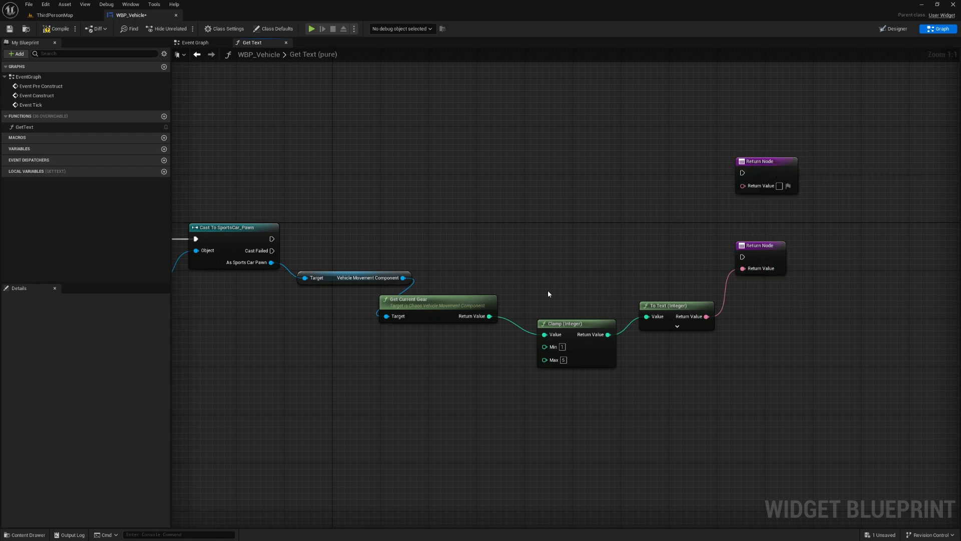
pyautogui.moveTo(490, 316); pyautogui.dragTo(526, 260)
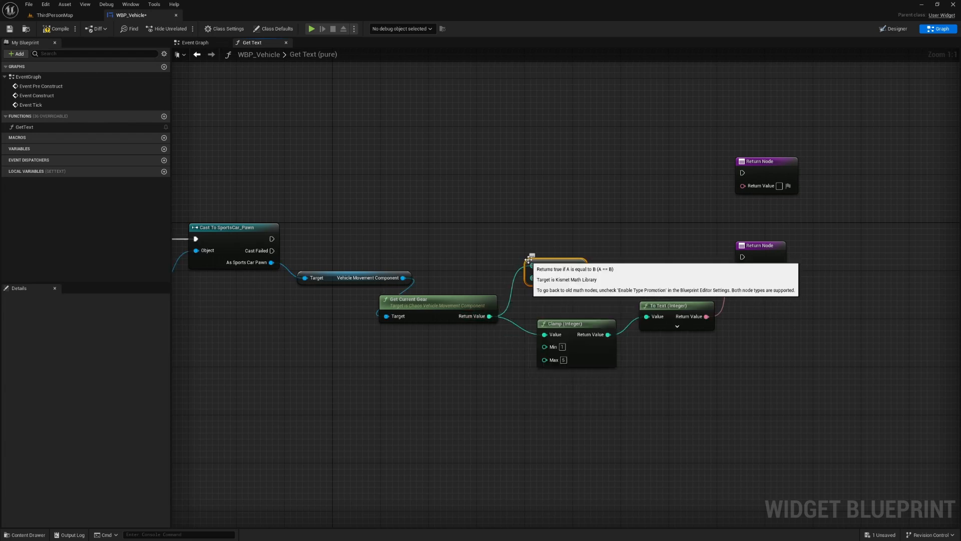
# Route the gear-equals-zero test into a branch returning N or the gear number.
pyautogui.moveTo(531, 257); pyautogui.dragTo(549, 236)
pyautogui.write('N')
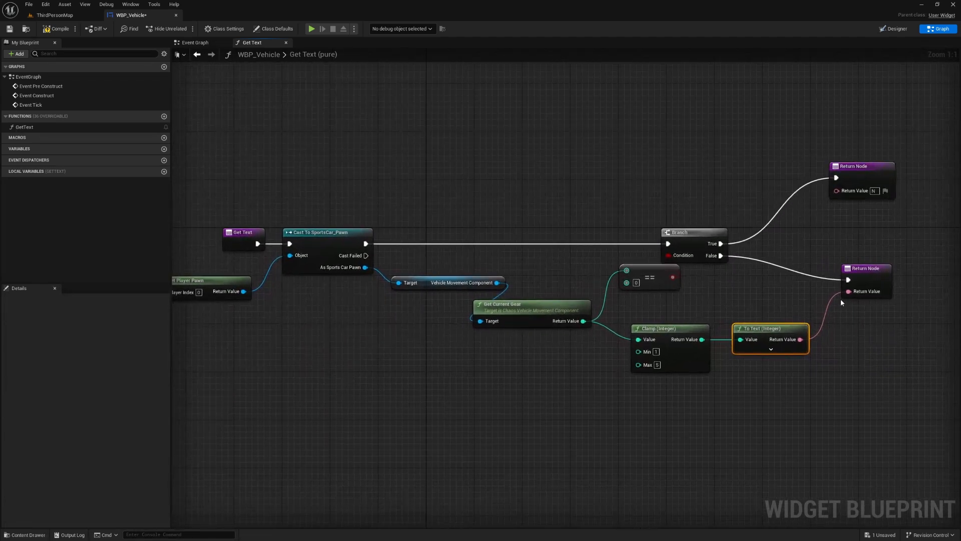
pyautogui.moveTo(500, 370)
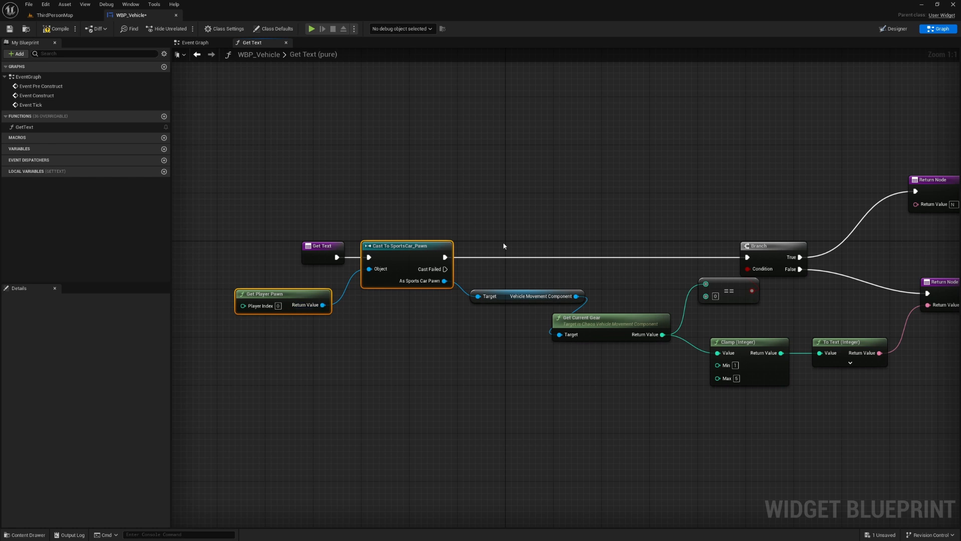
pyautogui.moveTo(895, 29)
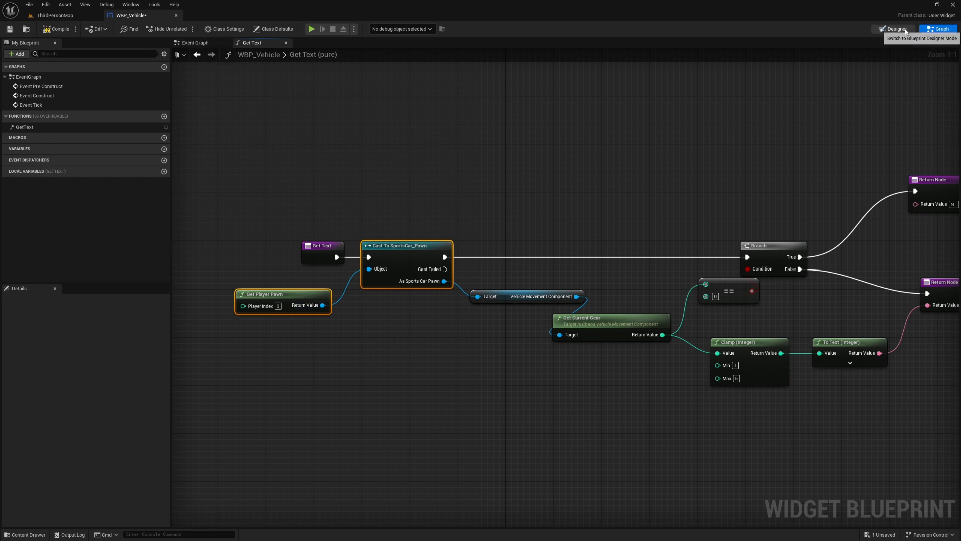
# Bind the speed text to a new function reading the cast sports car's velocity with split pins.
pyautogui.click(894, 28)
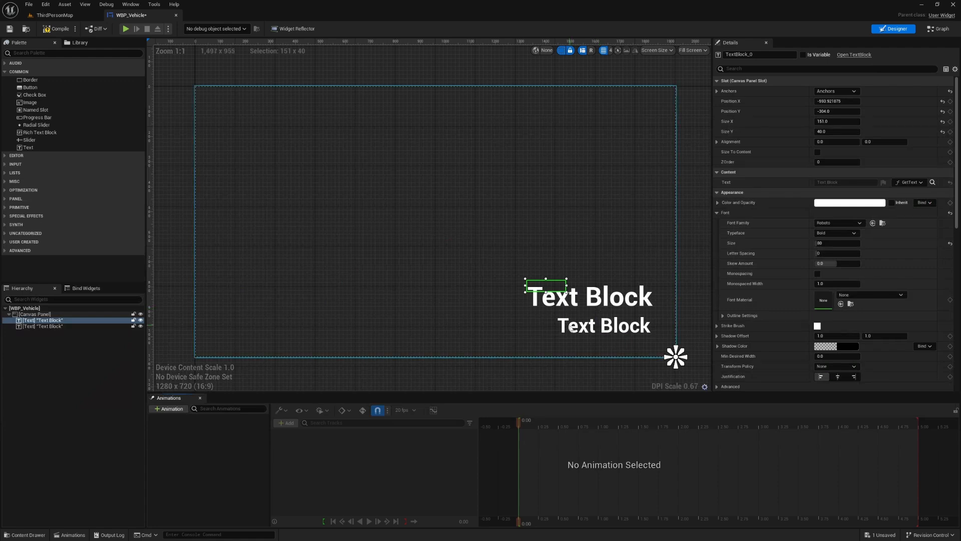
pyautogui.click(43, 325)
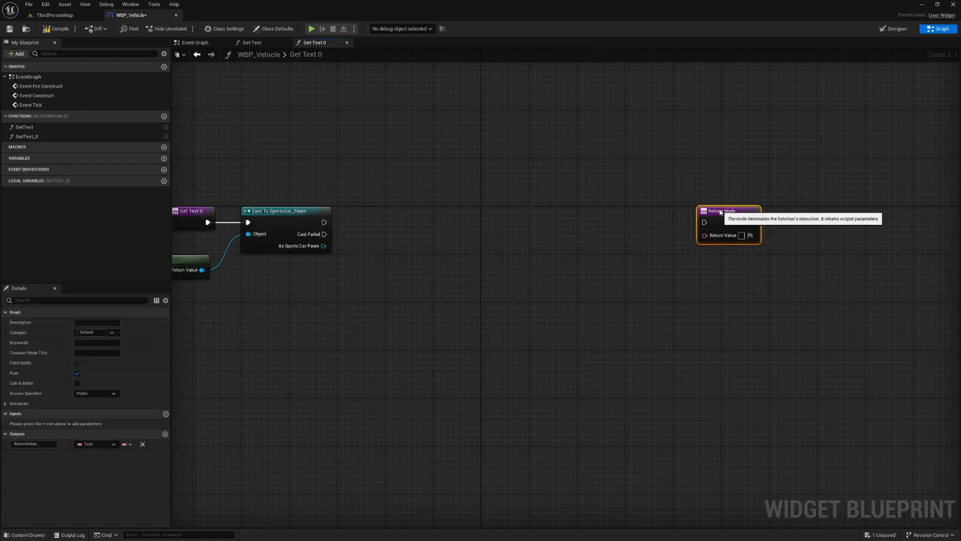
pyautogui.moveTo(324, 247); pyautogui.dragTo(376, 270)
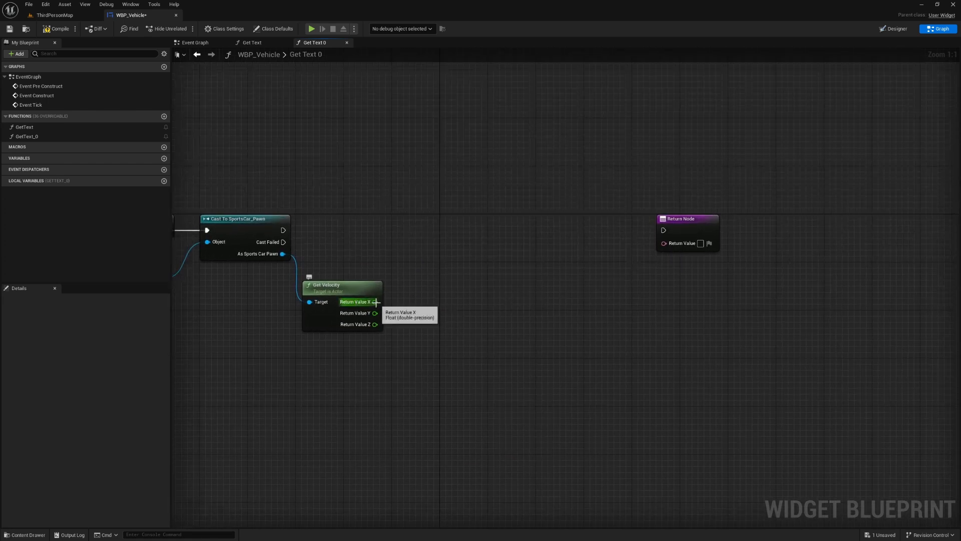
pyautogui.moveTo(374, 301); pyautogui.dragTo(431, 302)
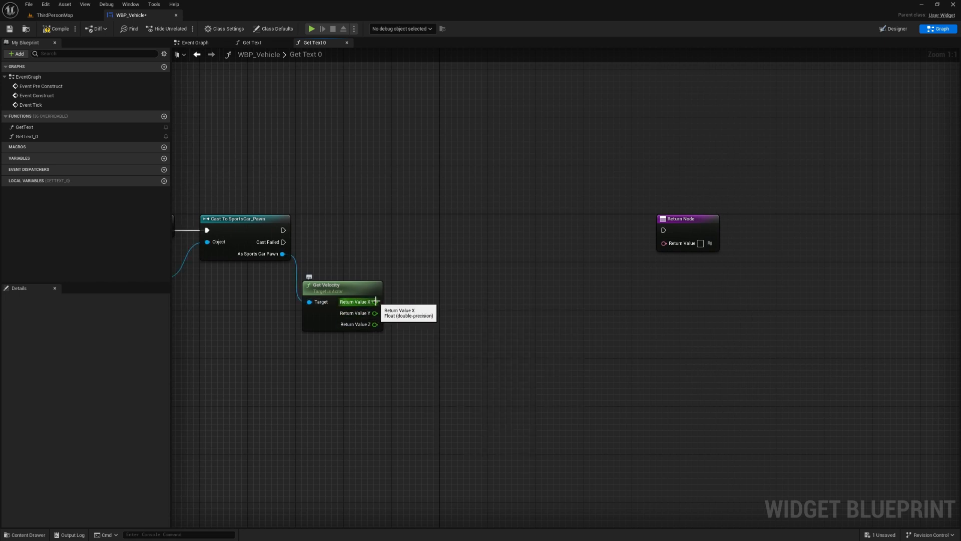
pyautogui.moveTo(376, 301); pyautogui.dragTo(365, 245)
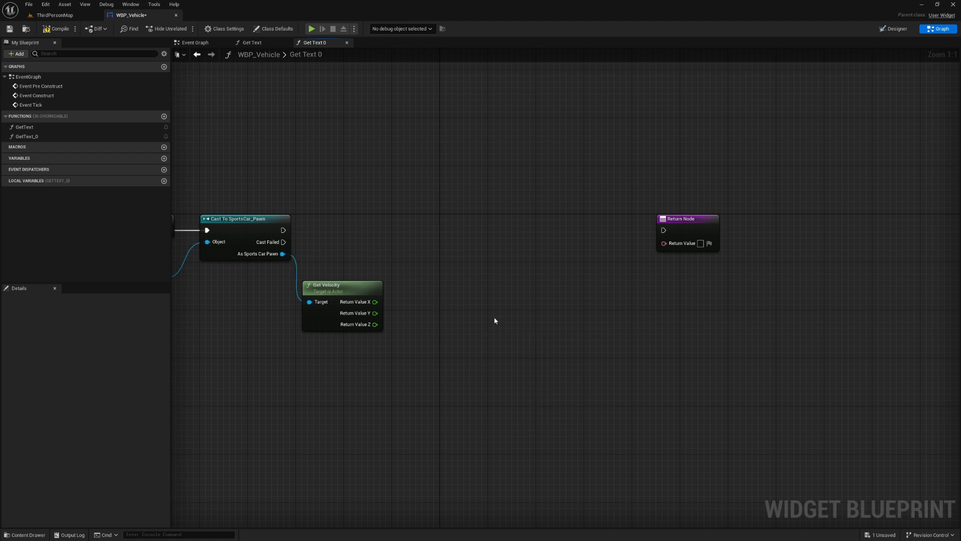
pyautogui.moveTo(485, 321)
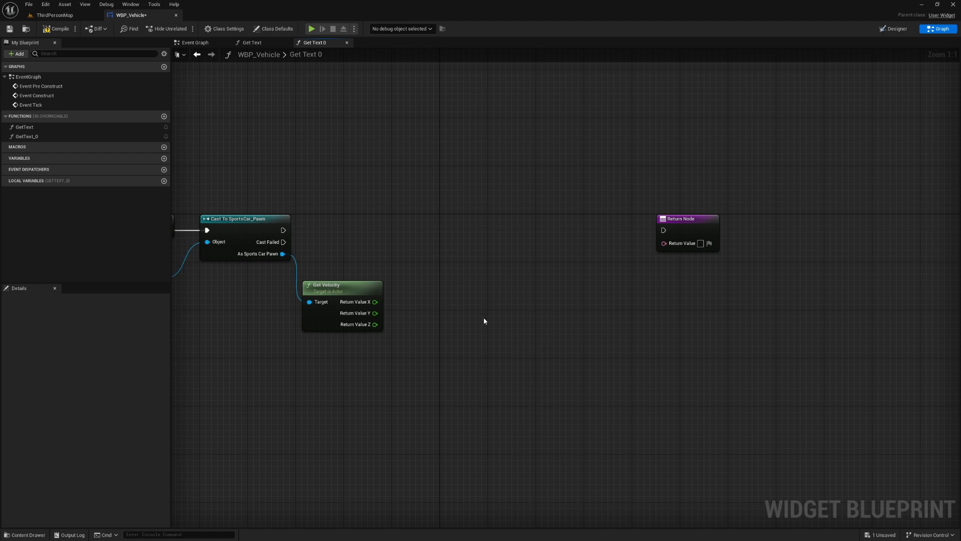
# Multiply the X velocity by 0.036 and truncate the result.
pyautogui.moveTo(375, 301); pyautogui.dragTo(412, 307)
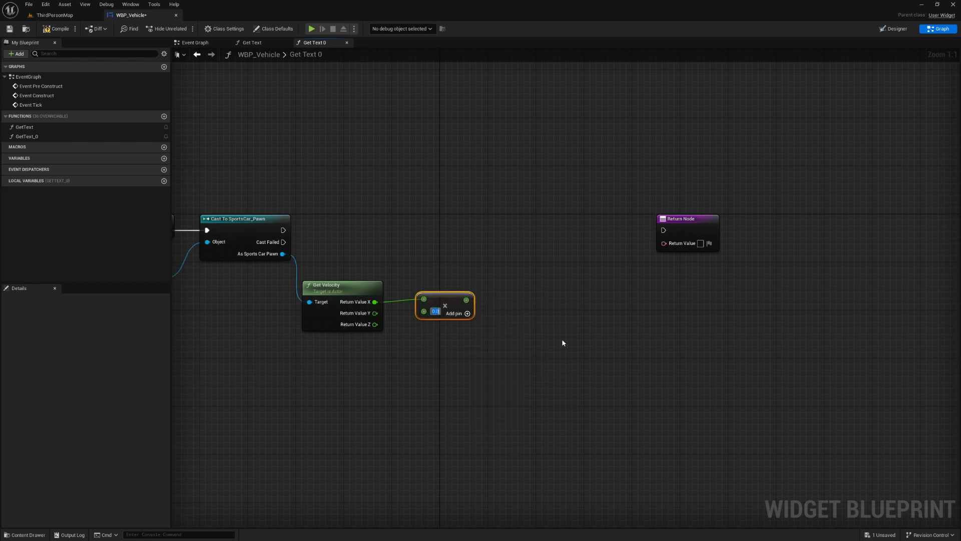
pyautogui.write('0.036')
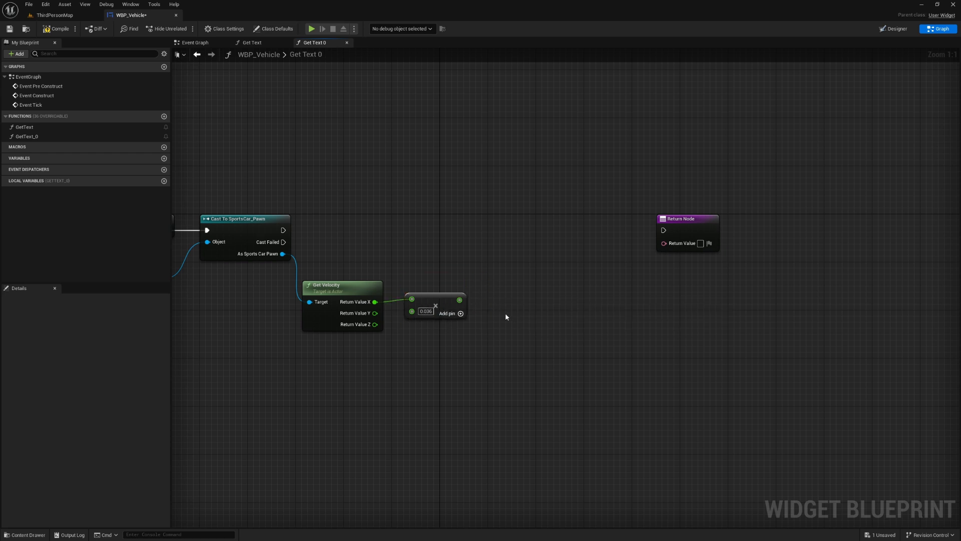
pyautogui.moveTo(461, 299); pyautogui.dragTo(494, 302)
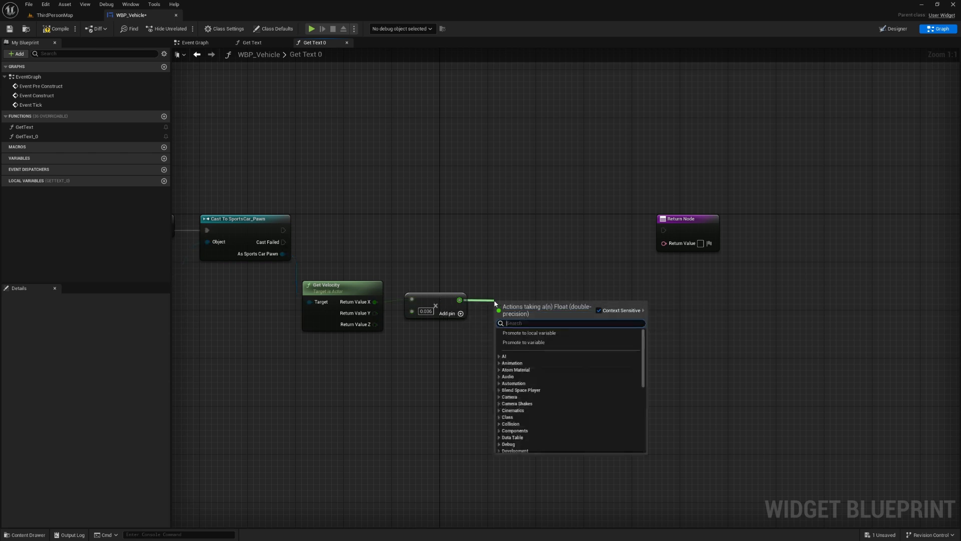
pyautogui.write('truncat')
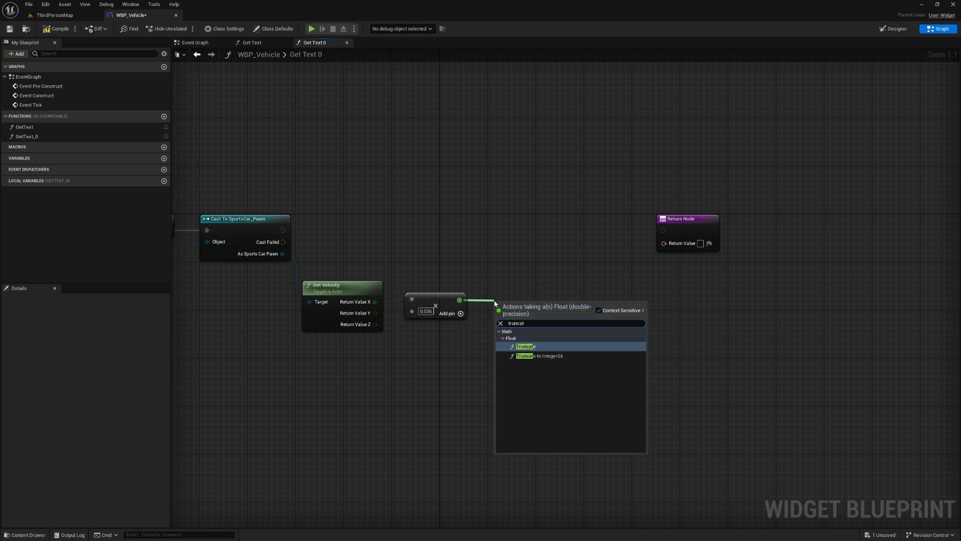
pyautogui.click(526, 347)
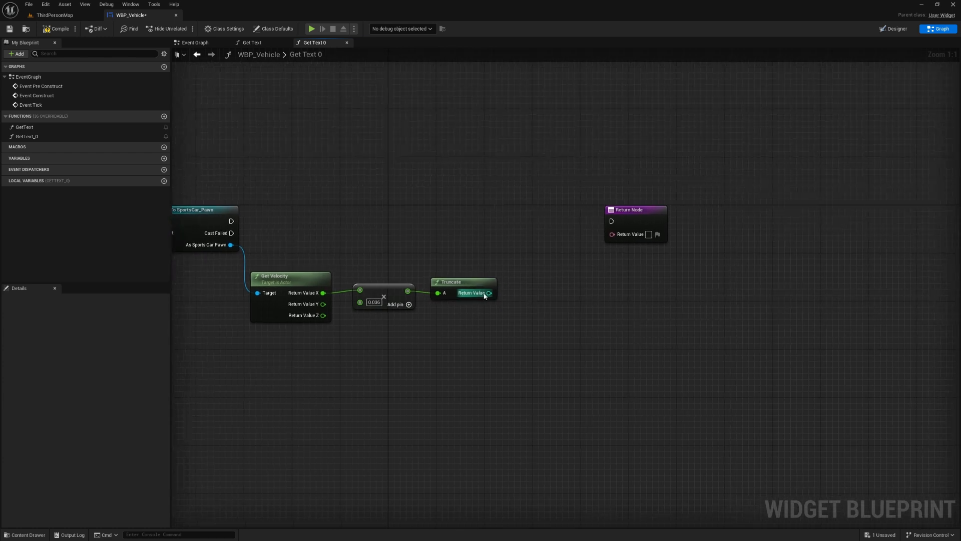
# Take the absolute value of the truncated speed.
pyautogui.moveTo(489, 292); pyautogui.dragTo(515, 298)
pyautogui.write('absol')
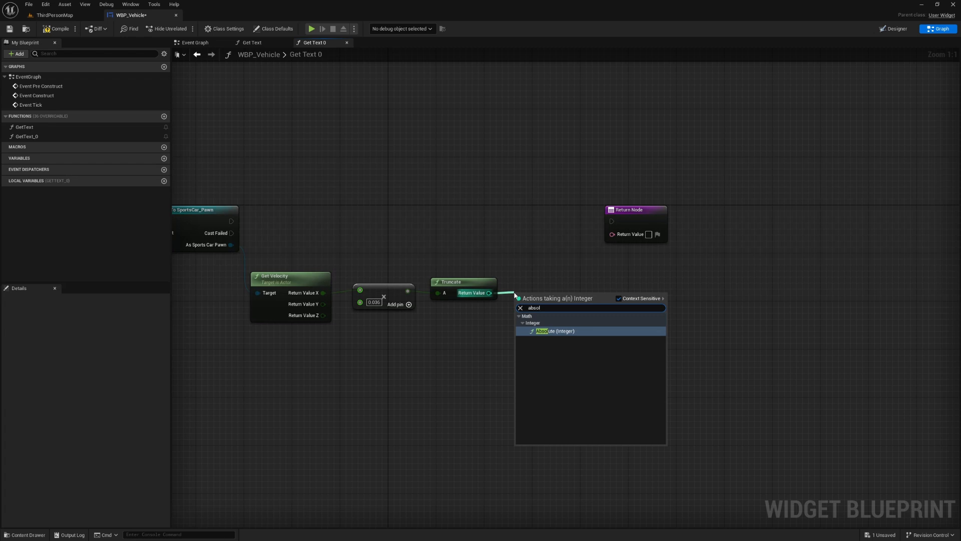
pyautogui.click(558, 331)
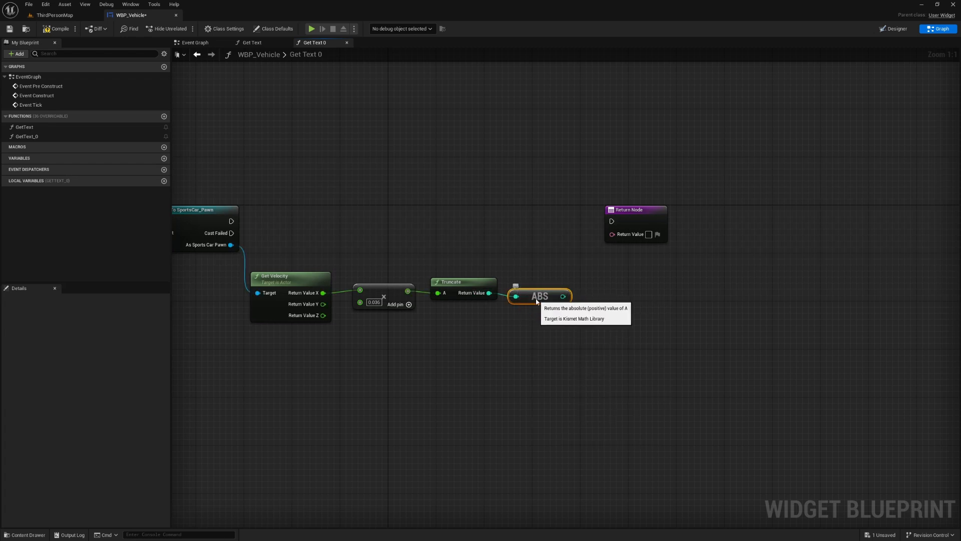
pyautogui.moveTo(551, 347)
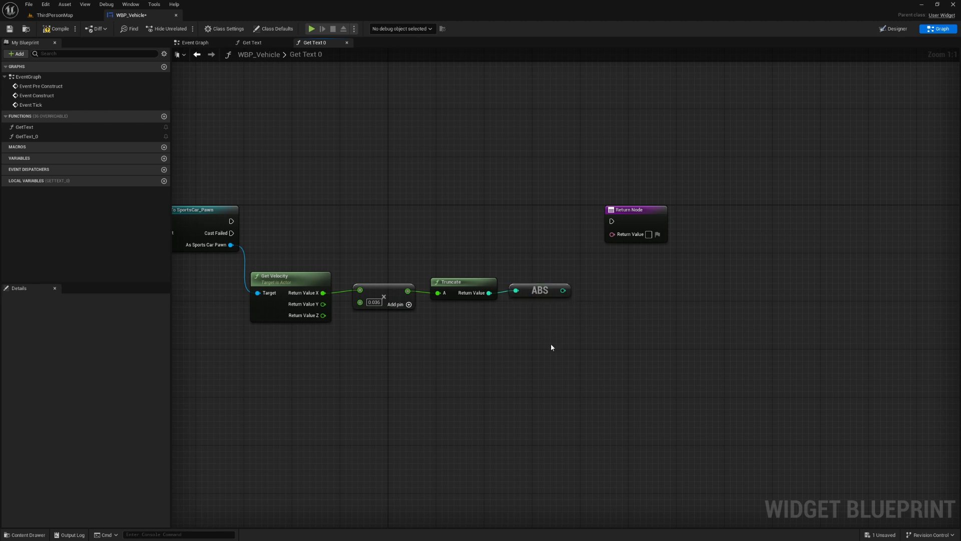
pyautogui.moveTo(540, 289)
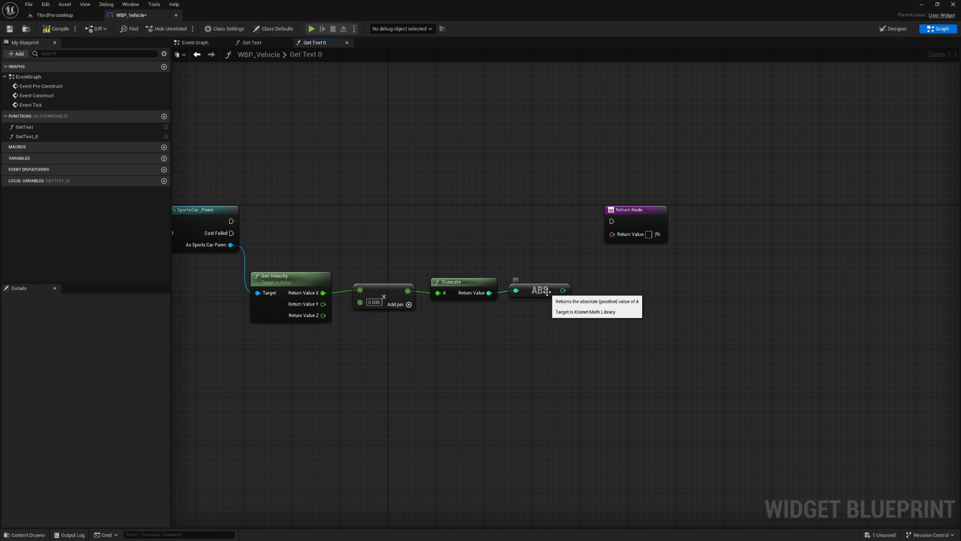
pyautogui.click(539, 289)
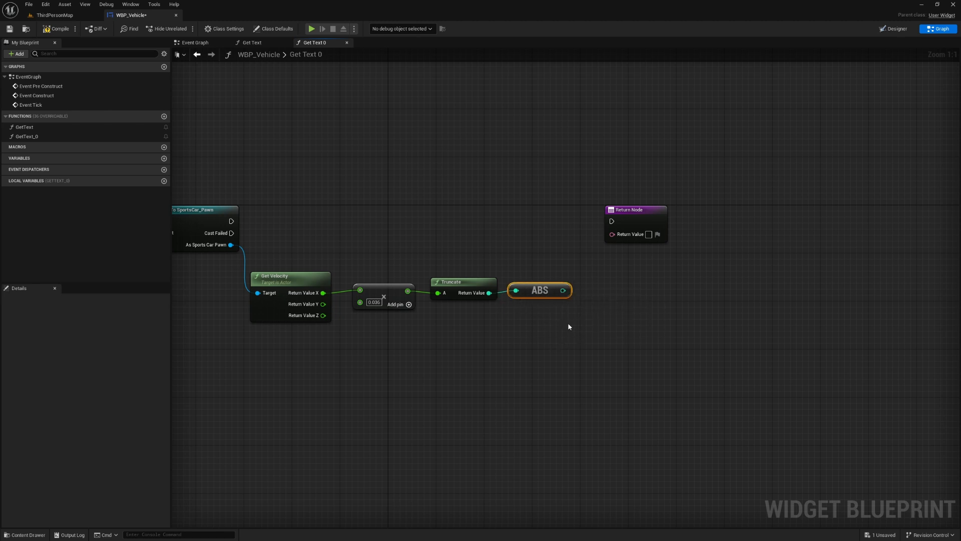
pyautogui.moveTo(591, 283)
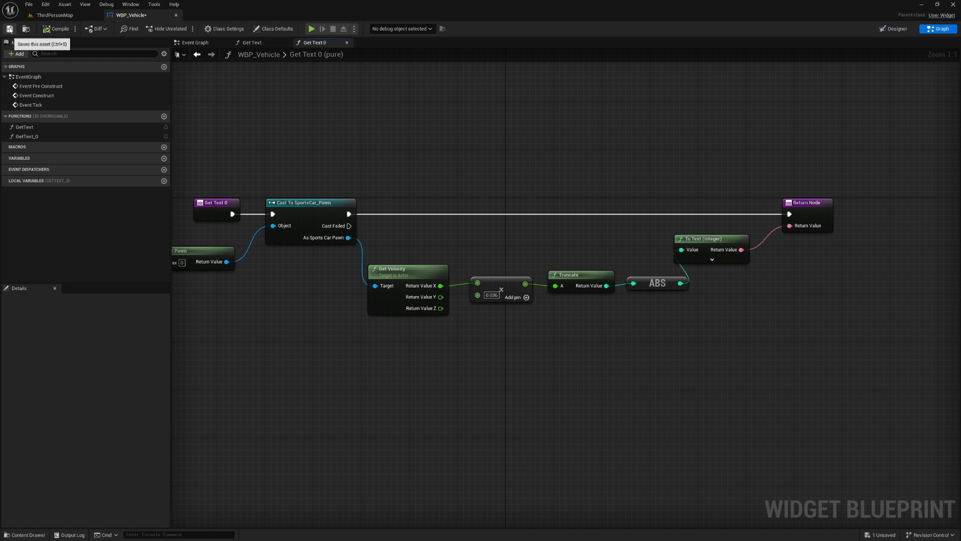
# Save WBP_Vehicle, then have SportsCar_Pawn create it and add it to the viewport.
pyautogui.click(9, 29)
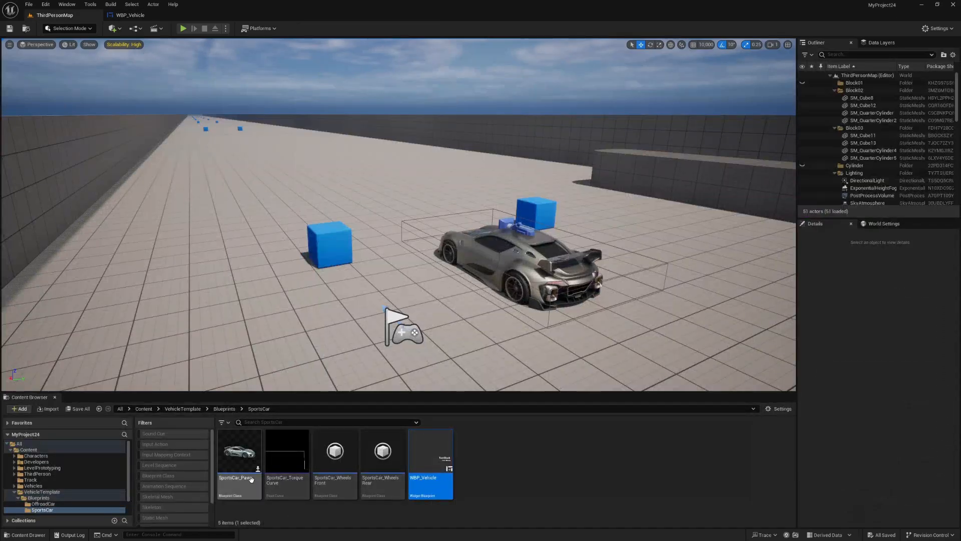
pyautogui.doubleClick(238, 451)
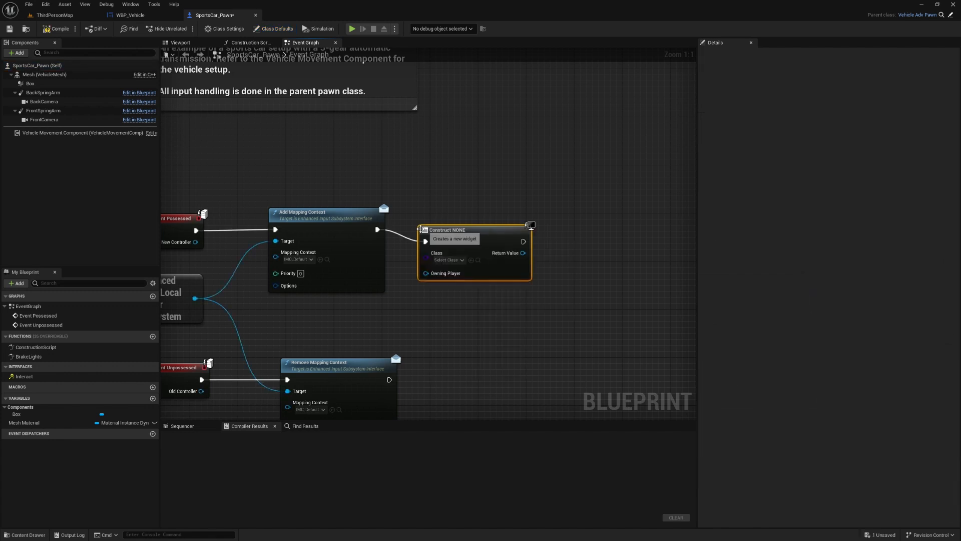
pyautogui.click(448, 248)
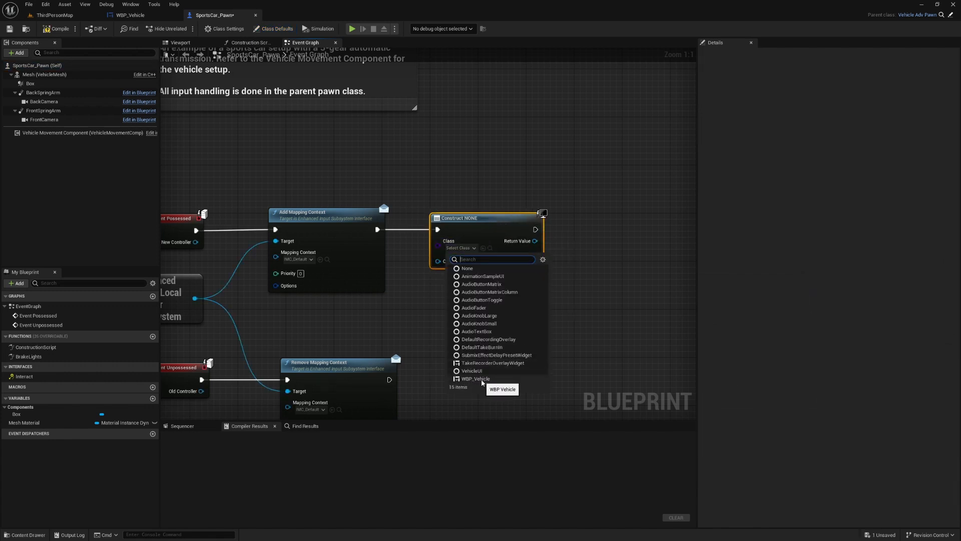
pyautogui.click(474, 378)
pyautogui.write('add to view')
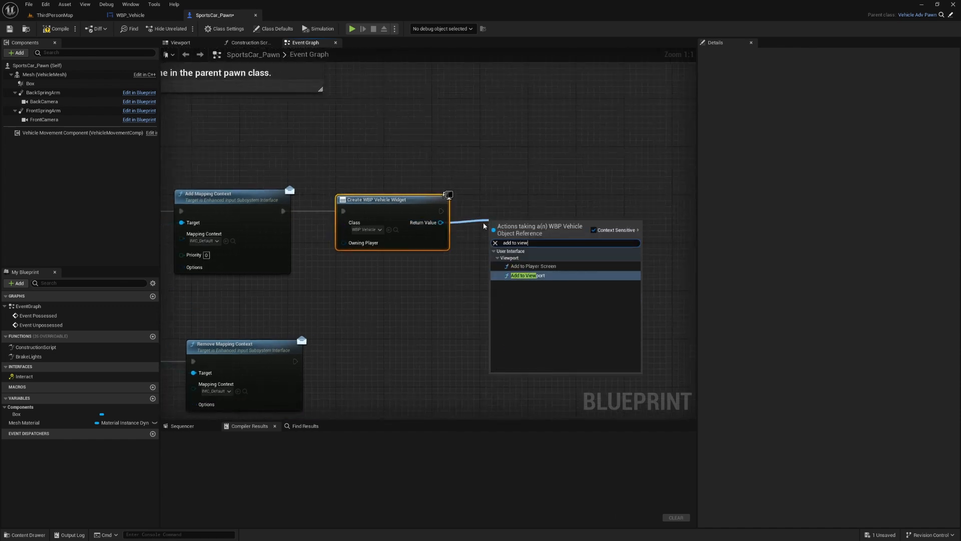
pyautogui.click(528, 275)
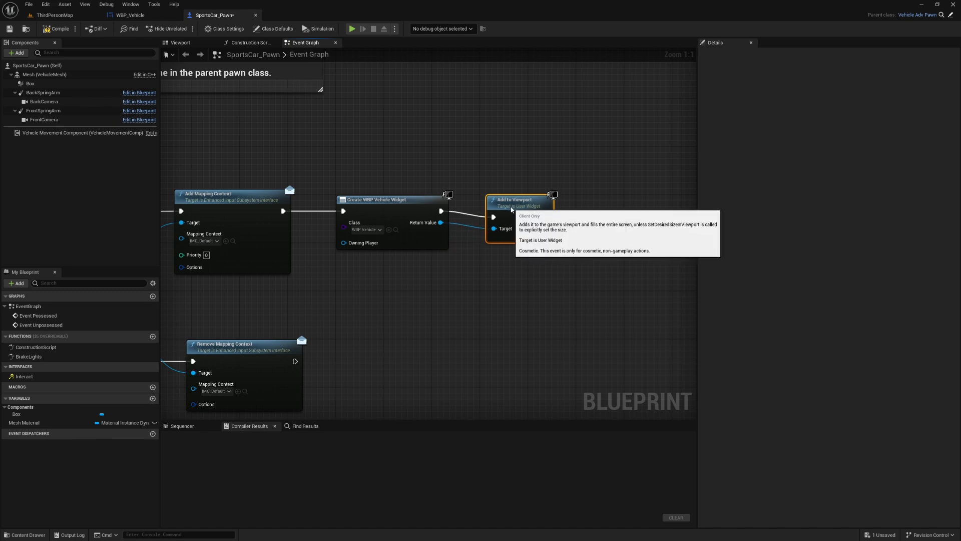
pyautogui.click(9, 28)
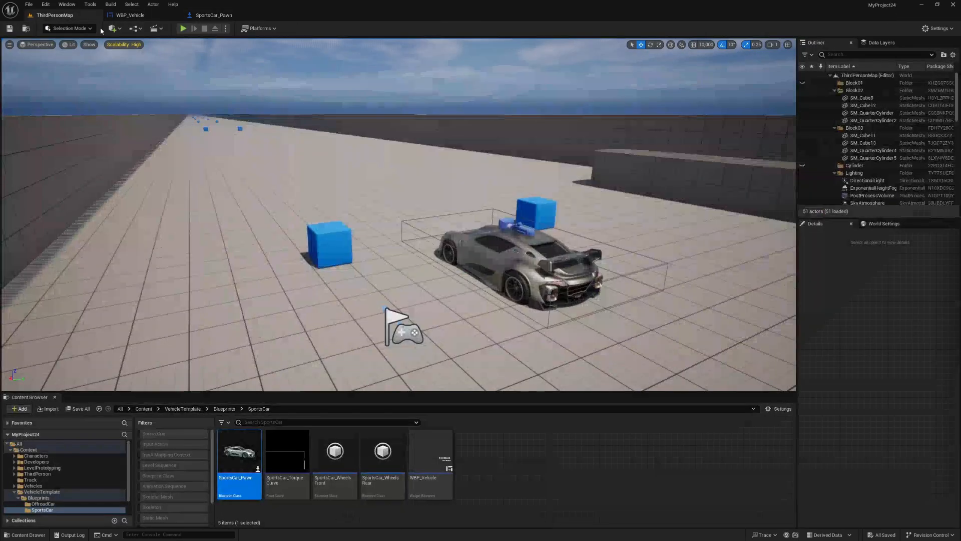
# Return to the WBP_Vehicle widget blueprint showing the speed binding graph.
pyautogui.click(182, 28)
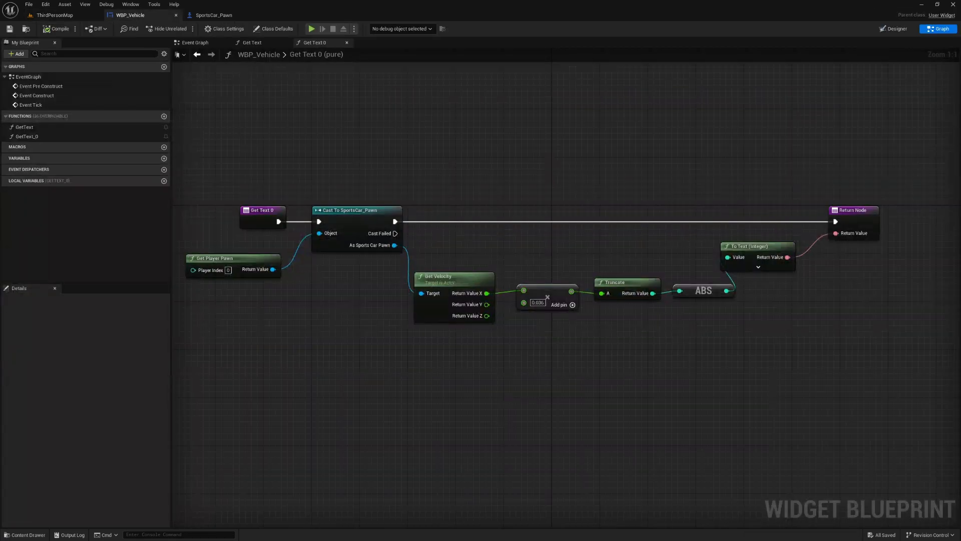
# Select both gear and speed text blocks in the Designer, right-align them, and save the widget.
pyautogui.click(893, 30)
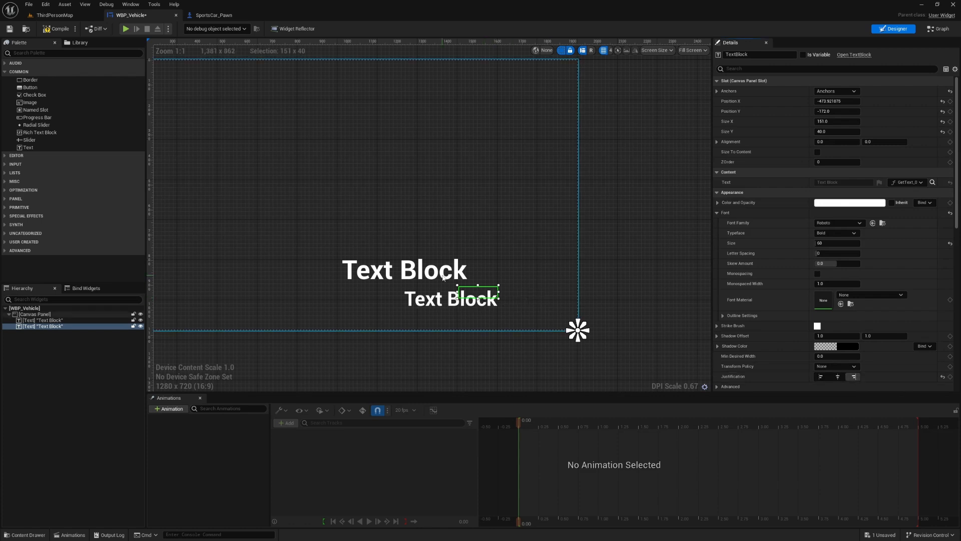
pyautogui.click(43, 319)
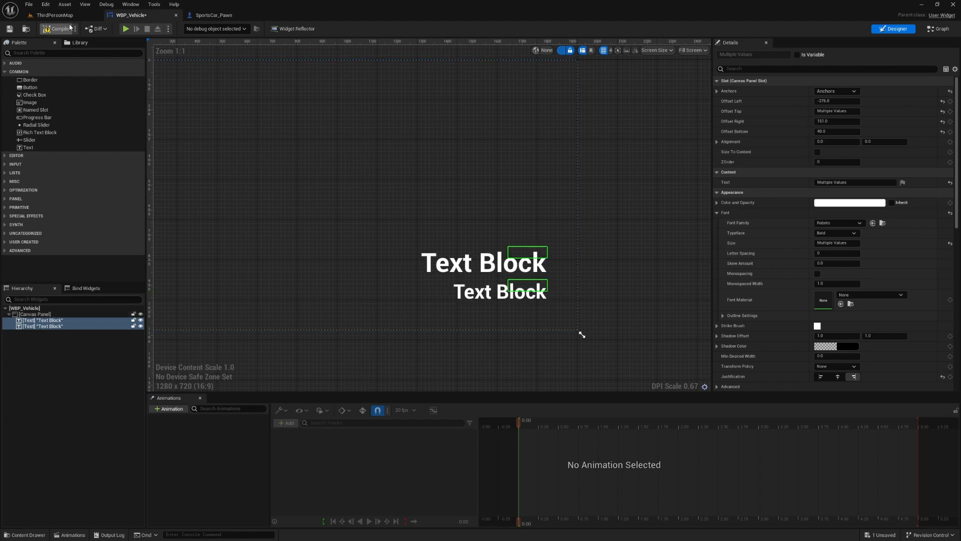
pyautogui.click(58, 29)
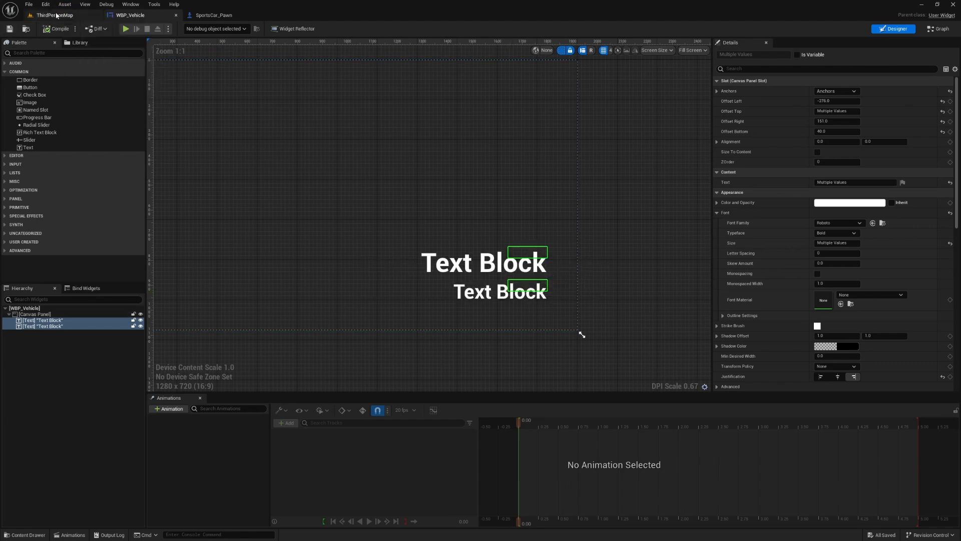